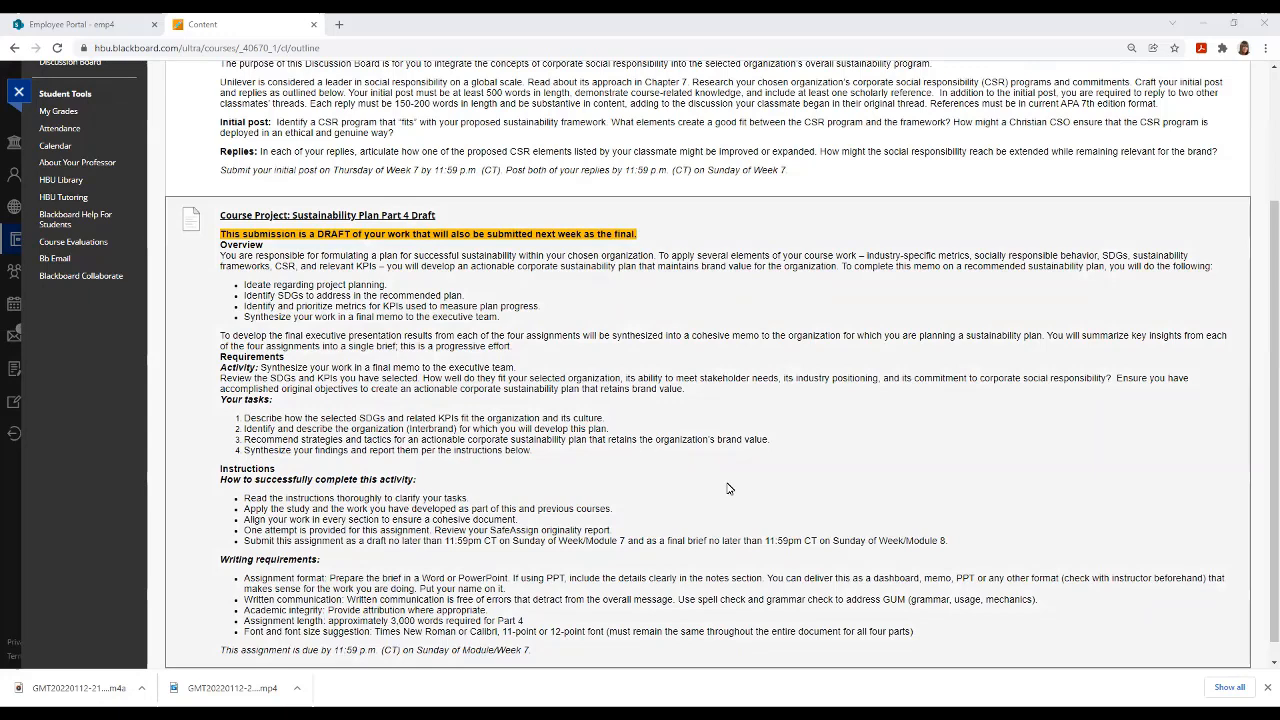
mouse_move(568, 418)
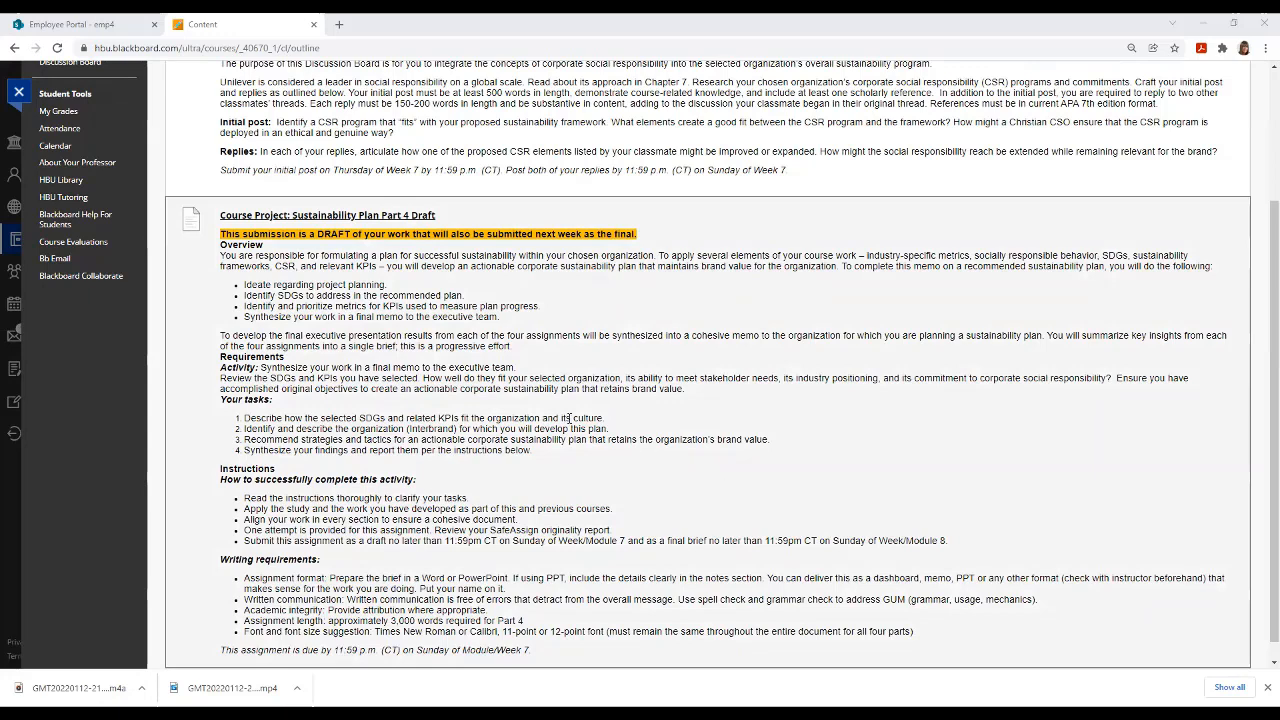